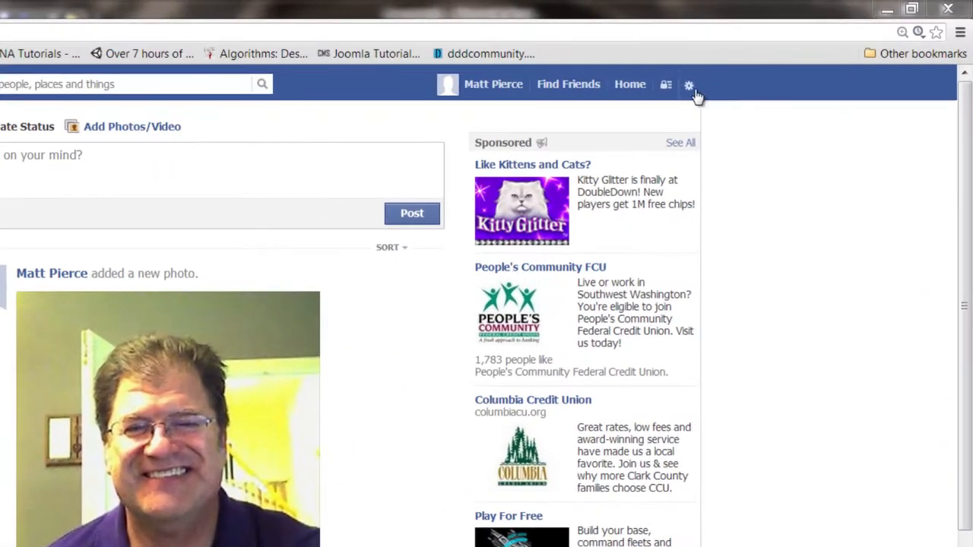
- Reach the Privacy Settings and Tools page from the gear menu's Privacy Settings entry
{"action": "left_click", "coordinate": [689, 85]}
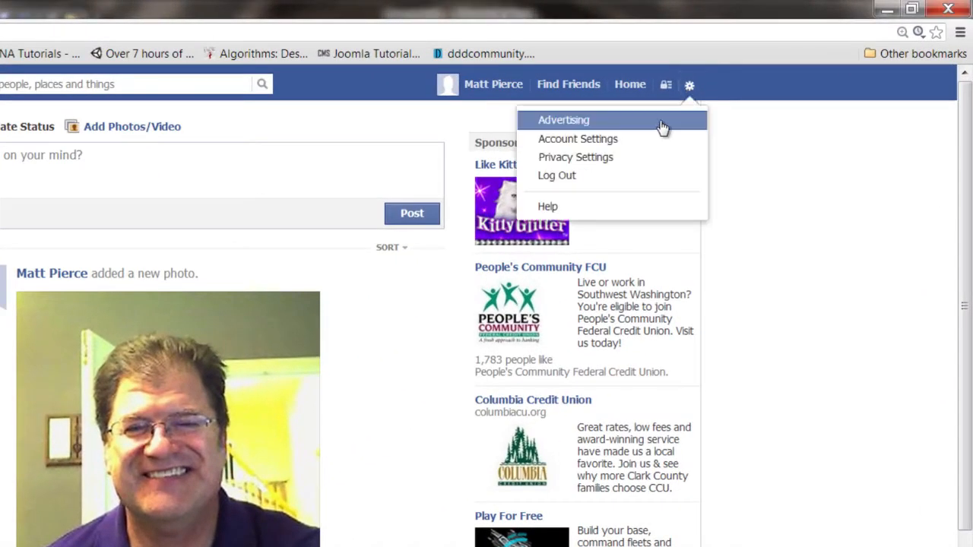
{"action": "mouse_move", "coordinate": [690, 99]}
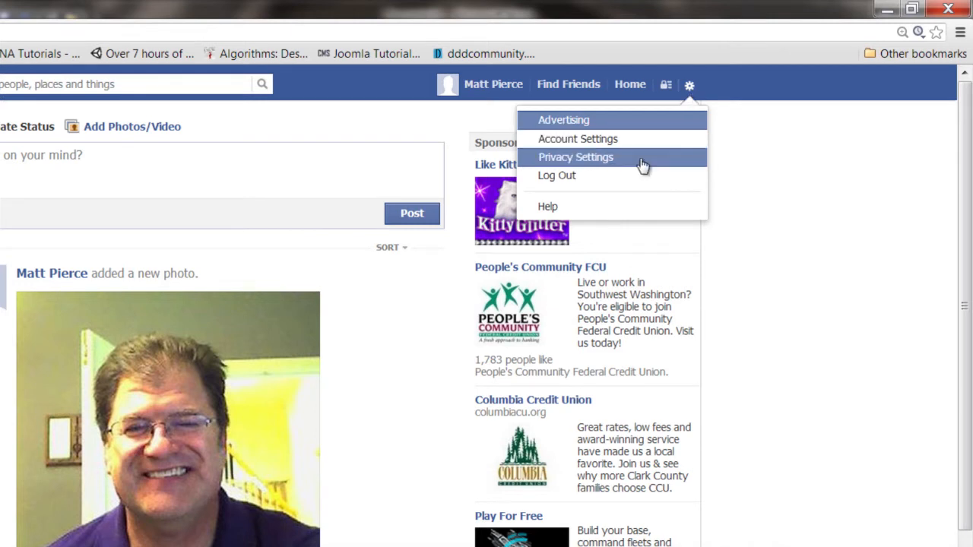
{"action": "left_click", "coordinate": [575, 157]}
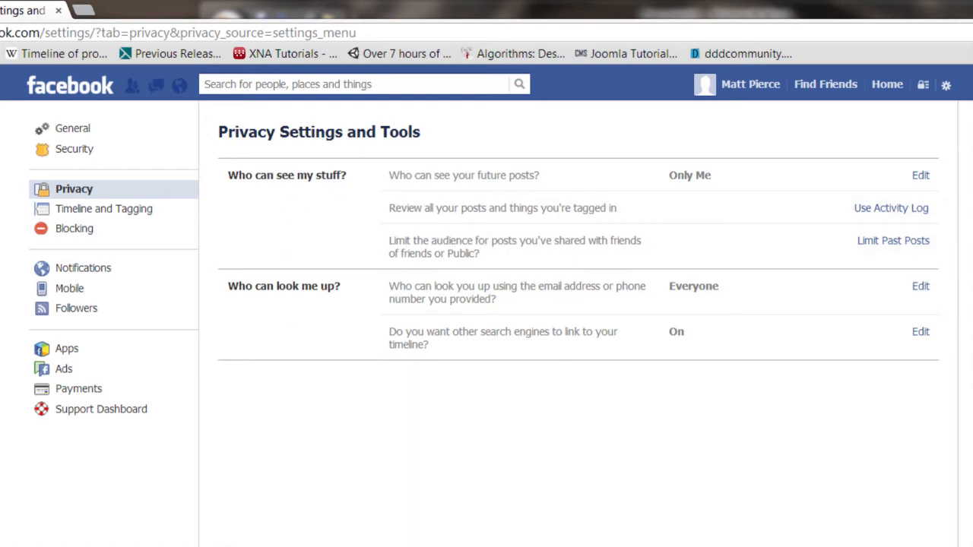
- Change the 'Who can see your future posts?' audience from Only Me to Public
{"action": "left_click", "coordinate": [921, 175]}
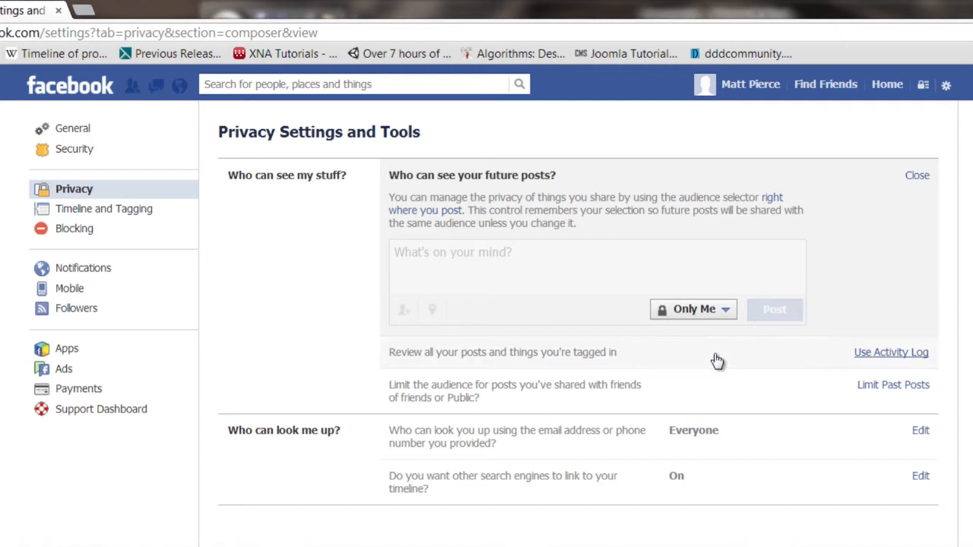
{"action": "left_click", "coordinate": [693, 310]}
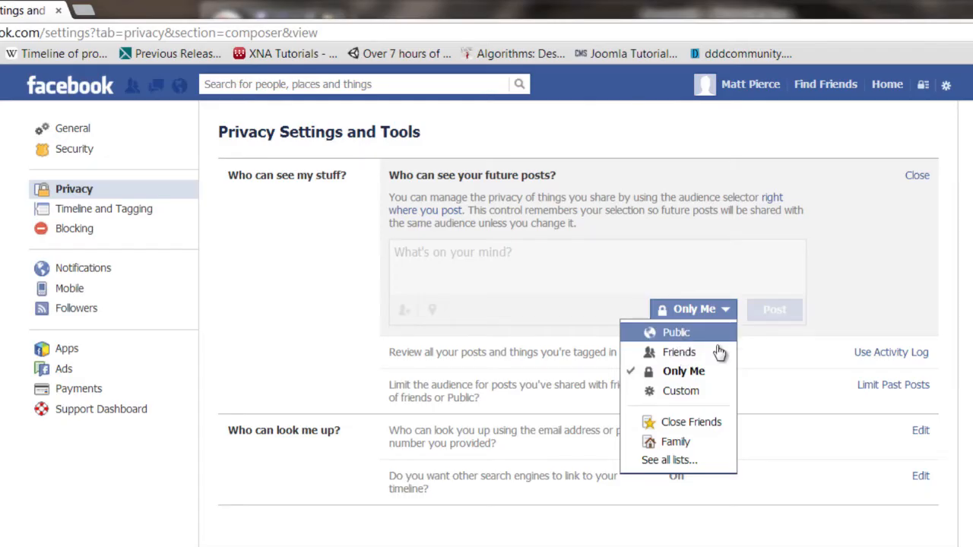
{"action": "left_click", "coordinate": [675, 332]}
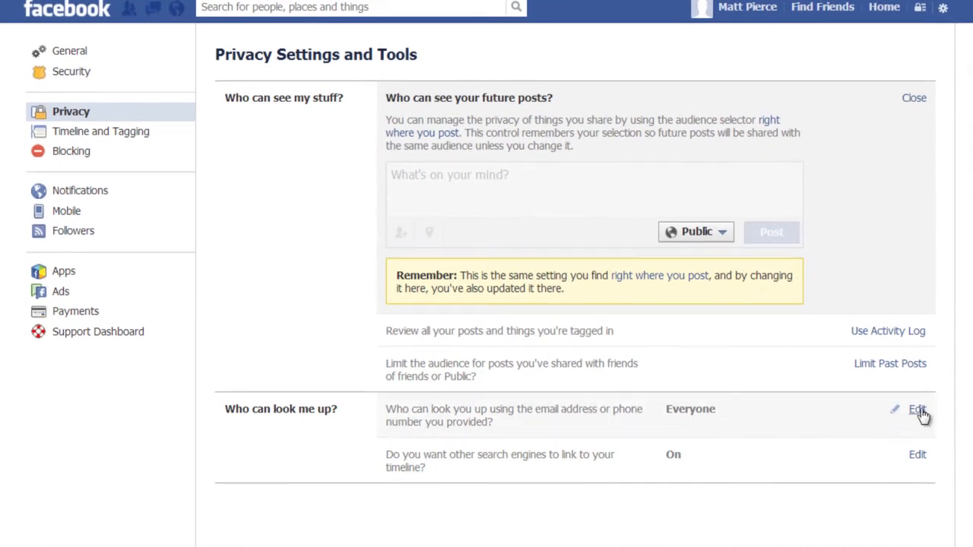
- Edit 'Who can look you up using email address or phone number', showing Everyone, Friends of Friends, Friends
{"action": "left_click", "coordinate": [917, 409]}
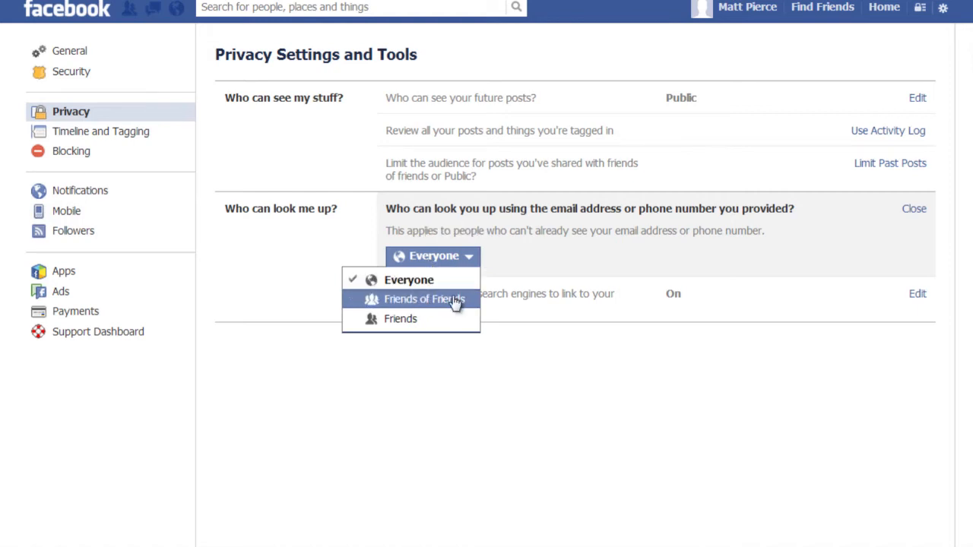
{"action": "mouse_move", "coordinate": [401, 319]}
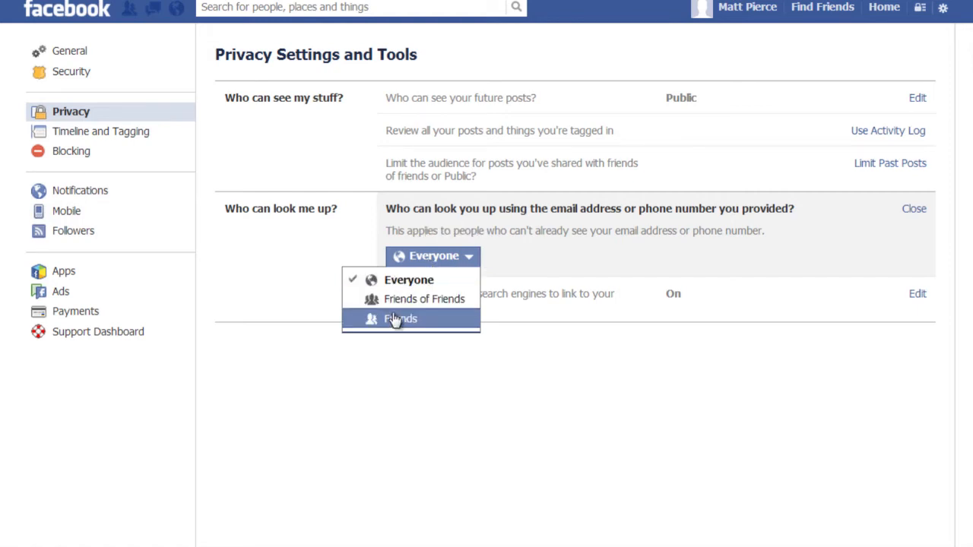